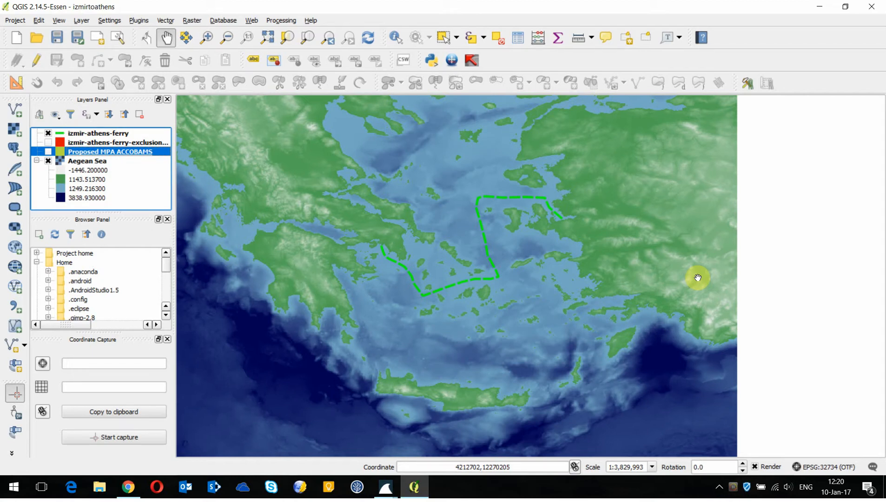
pyautogui.moveTo(568, 306)
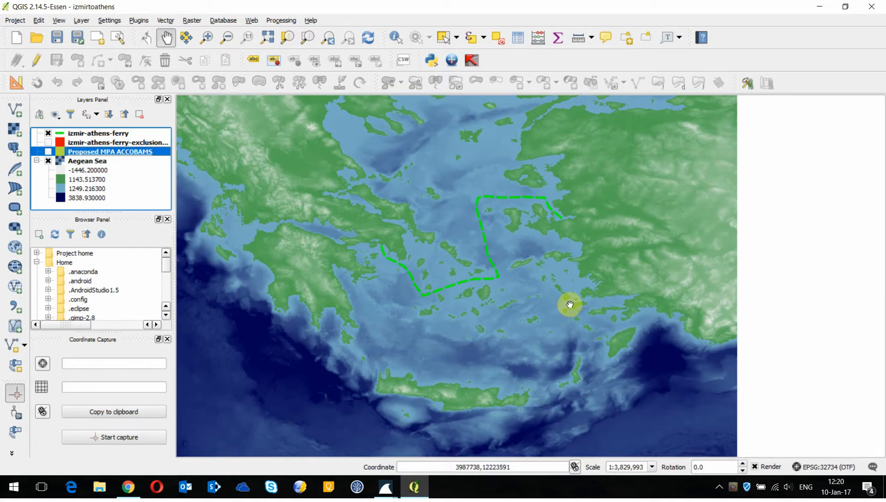
pyautogui.moveTo(579, 274)
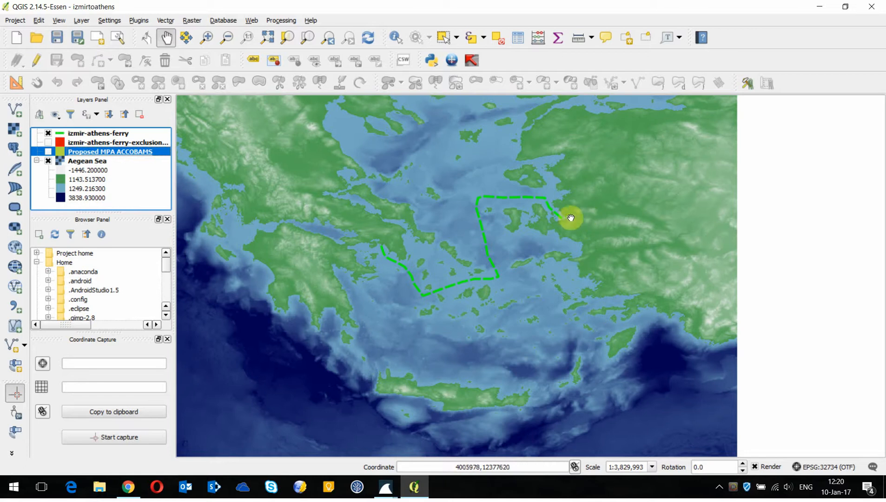
pyautogui.moveTo(542, 197)
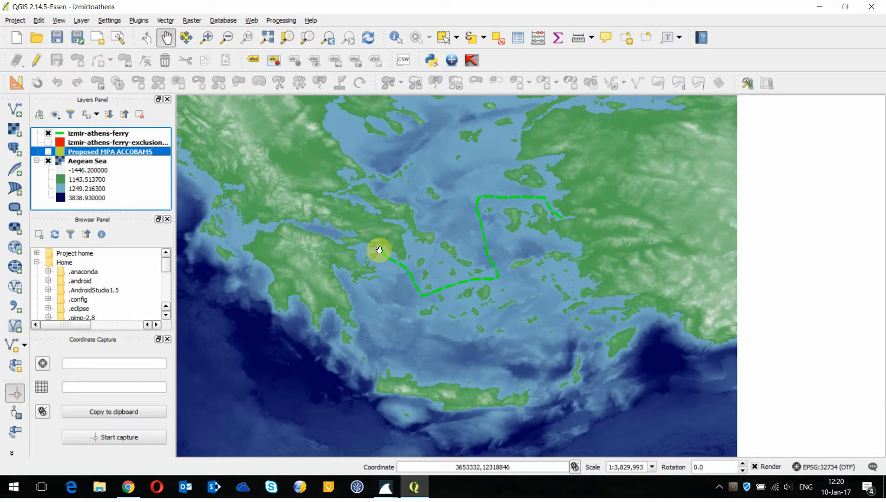
# Enable the Proposed MPA ACCOBAMS layer so its protected areas appear in yellow.
pyautogui.click(49, 152)
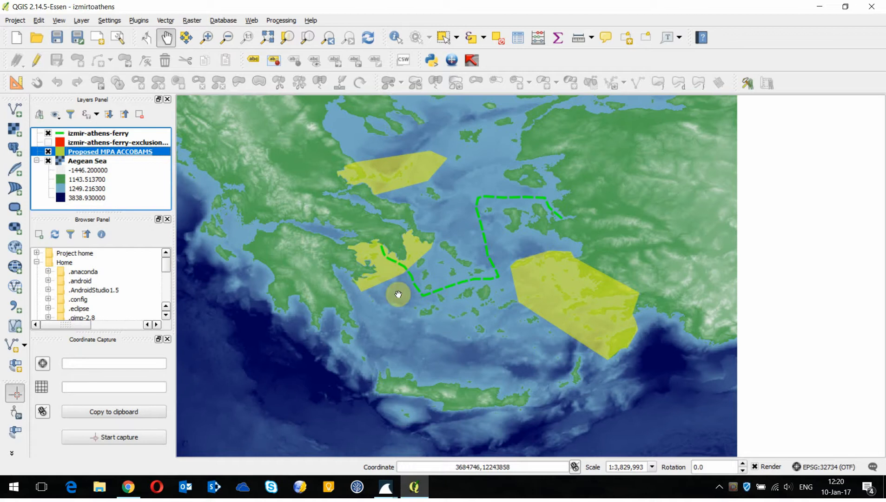
pyautogui.moveTo(427, 260)
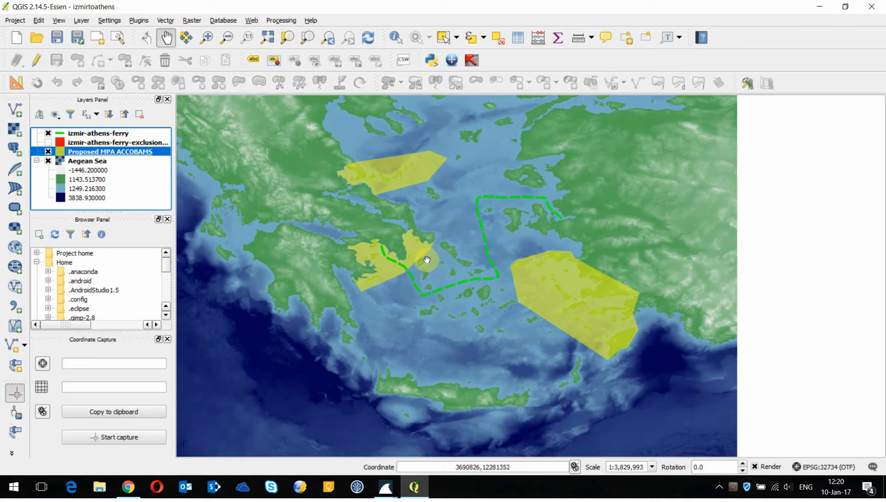
pyautogui.moveTo(494, 290)
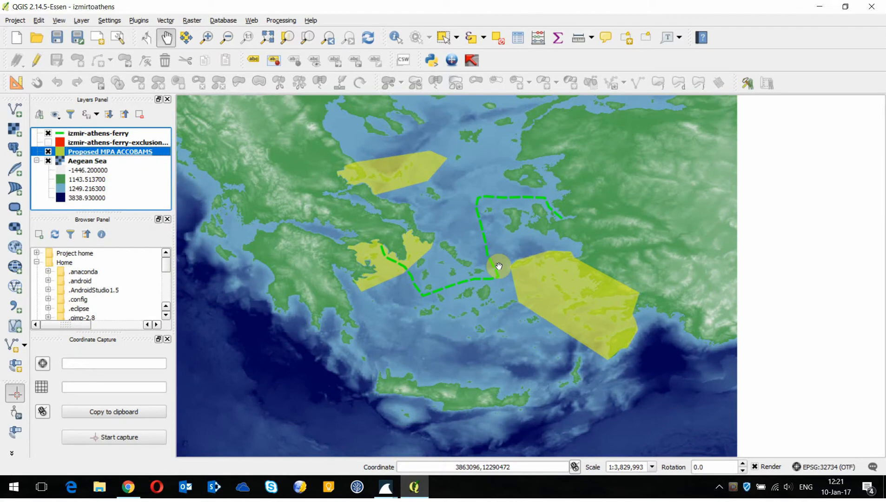
# Switch to the dBSea ferry model and enable Sources to show the Izmir–Athens route.
pyautogui.click(385, 487)
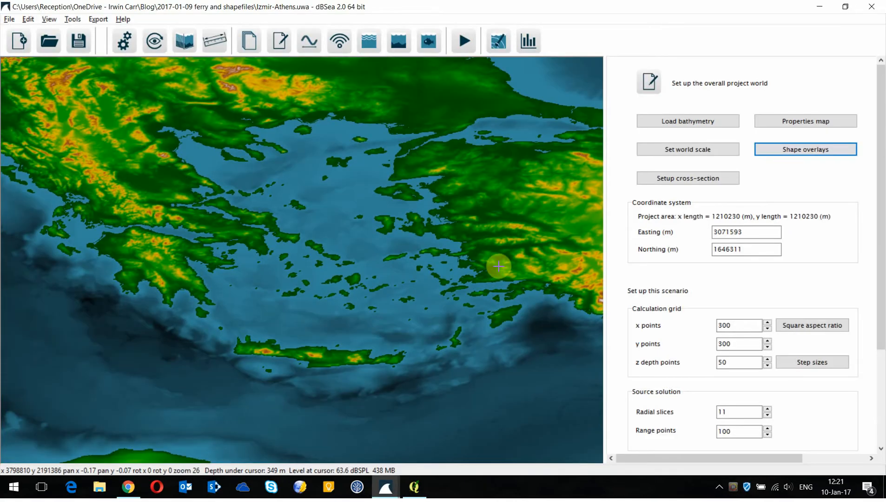
pyautogui.moveTo(284, 208)
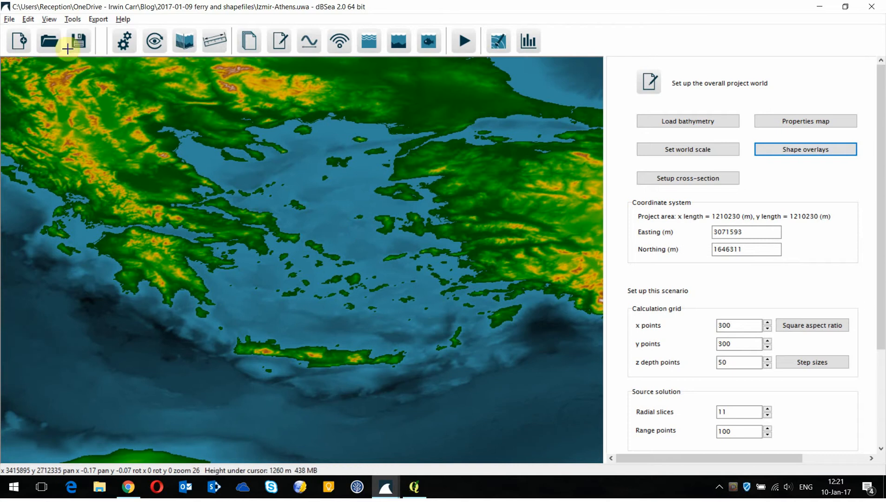
pyautogui.click(48, 19)
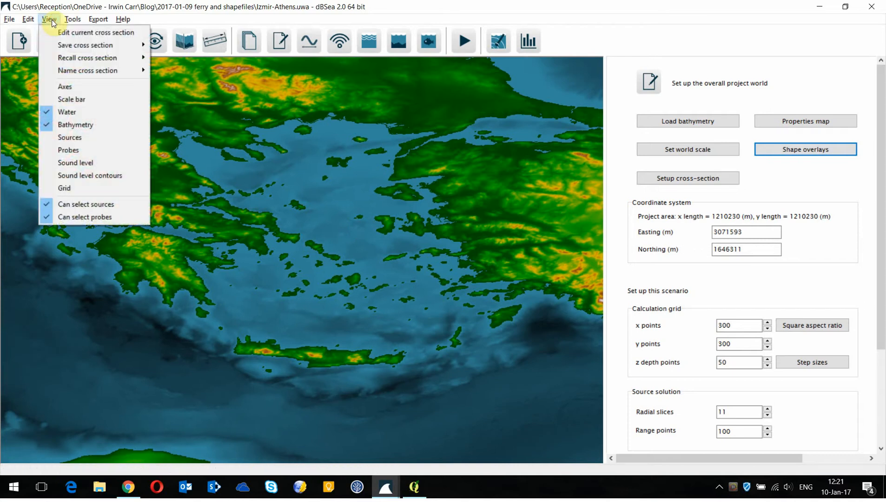
pyautogui.click(69, 138)
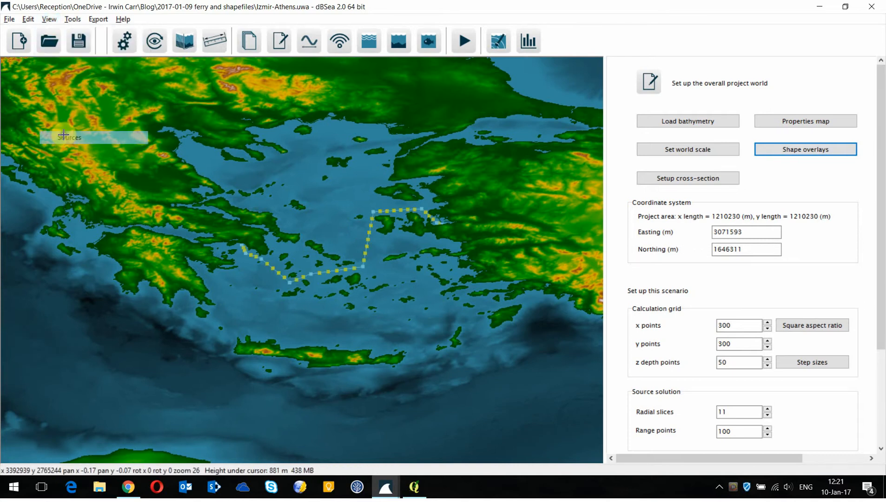
pyautogui.moveTo(427, 158)
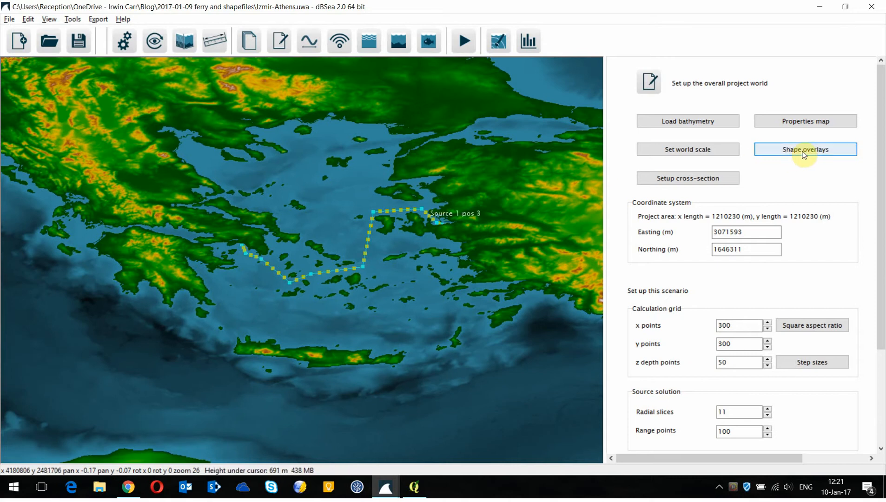
# Make the MPA shape overlay visible so its three polygons appear over the Aegean.
pyautogui.click(805, 149)
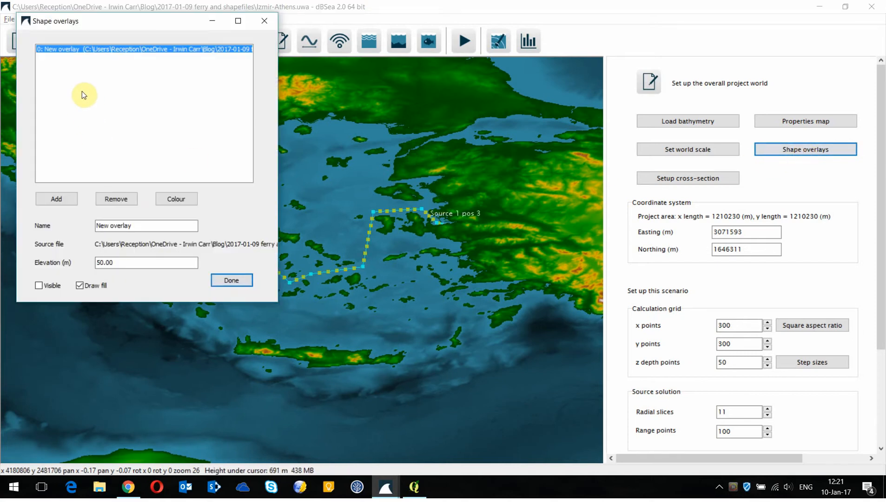
pyautogui.click(39, 284)
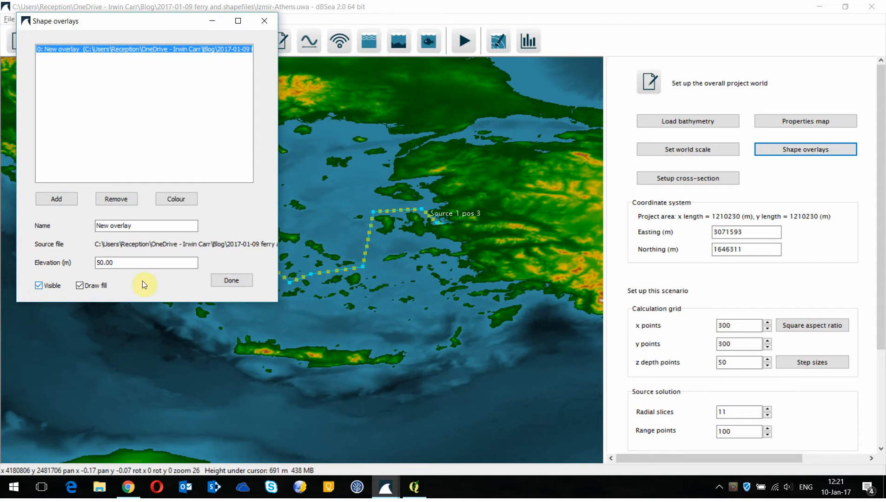
pyautogui.click(231, 280)
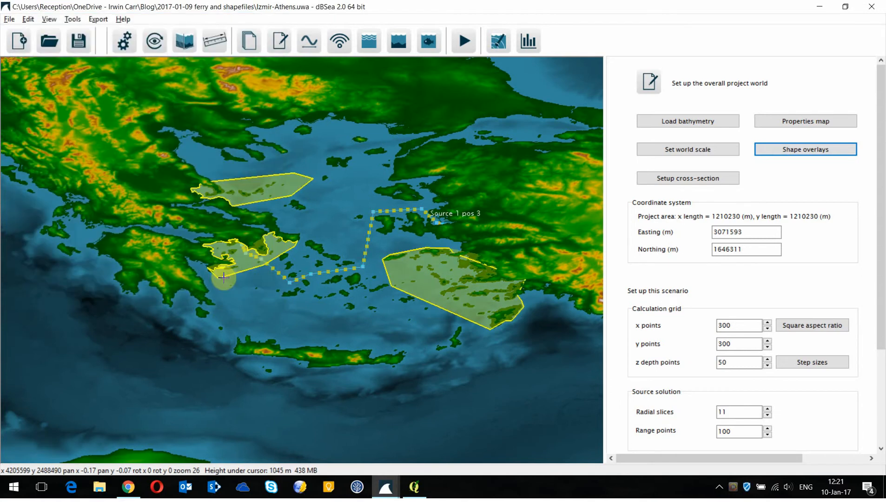
pyautogui.moveTo(376, 176)
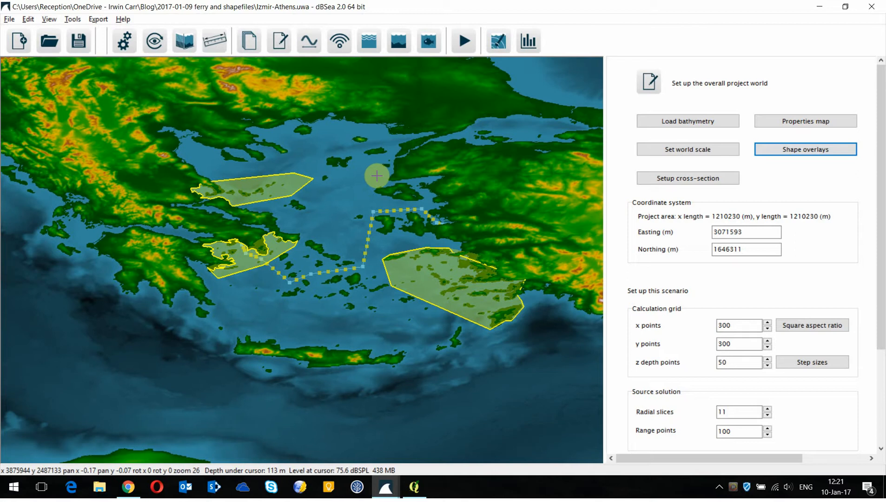
pyautogui.moveTo(321, 168)
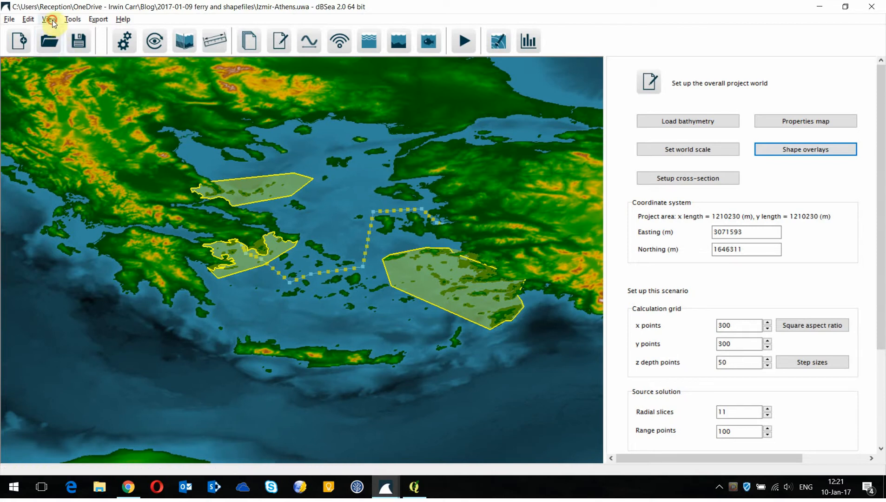
# Display the ferry's calculated sound levels on the map with the dBSPL colour scale.
pyautogui.click(49, 18)
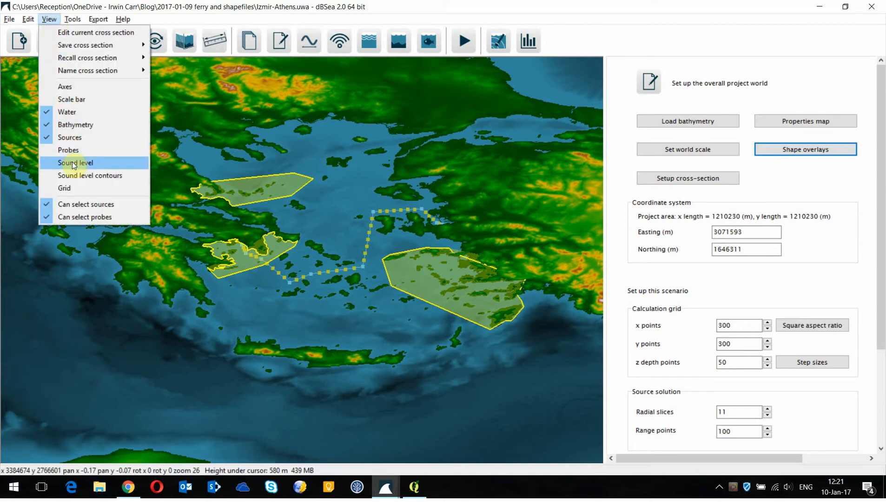
pyautogui.click(74, 163)
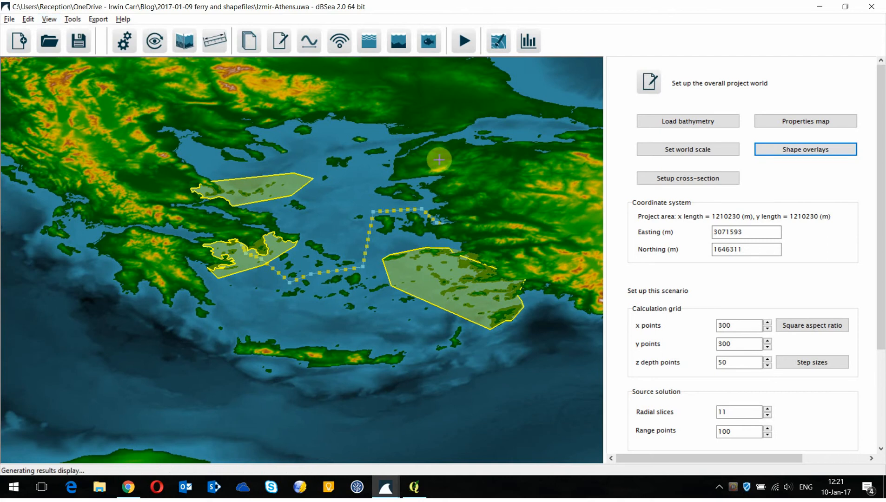
pyautogui.click(528, 41)
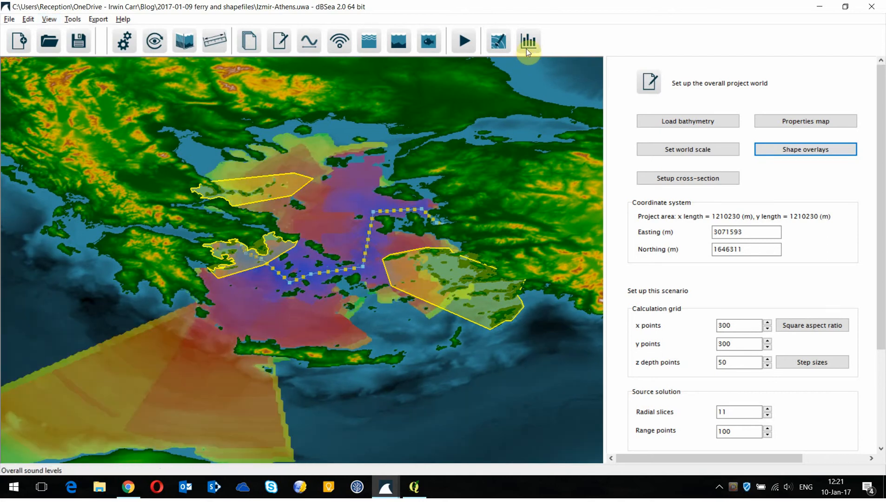
pyautogui.click(528, 41)
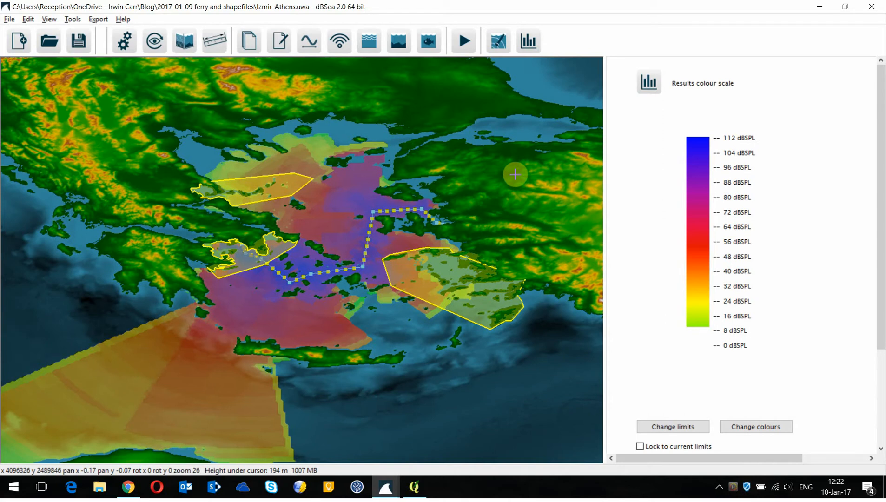
pyautogui.moveTo(460, 164)
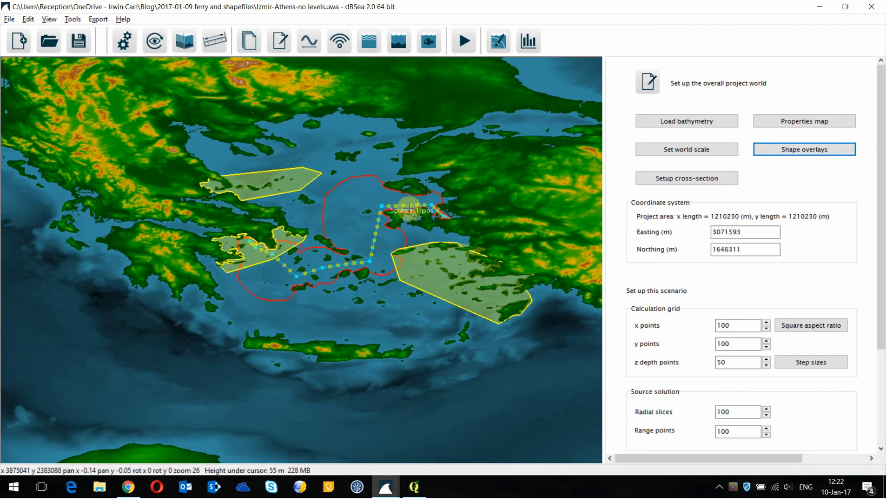
pyautogui.moveTo(351, 233)
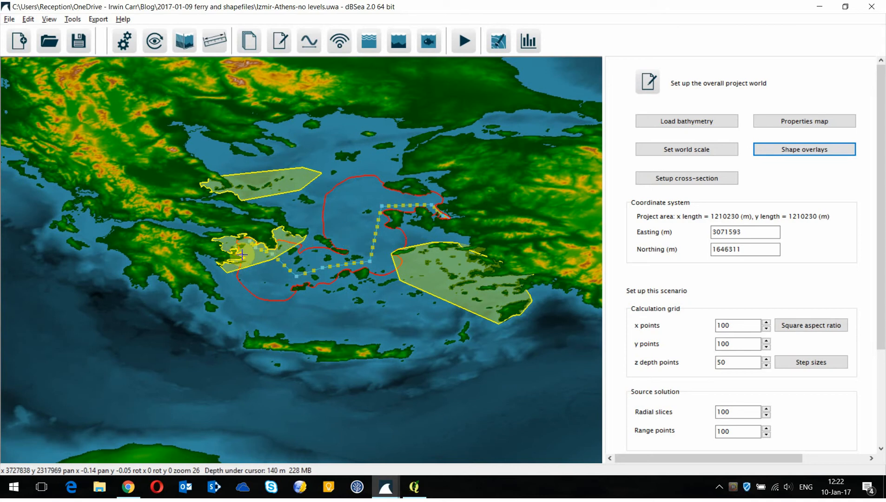
pyautogui.moveTo(223, 275)
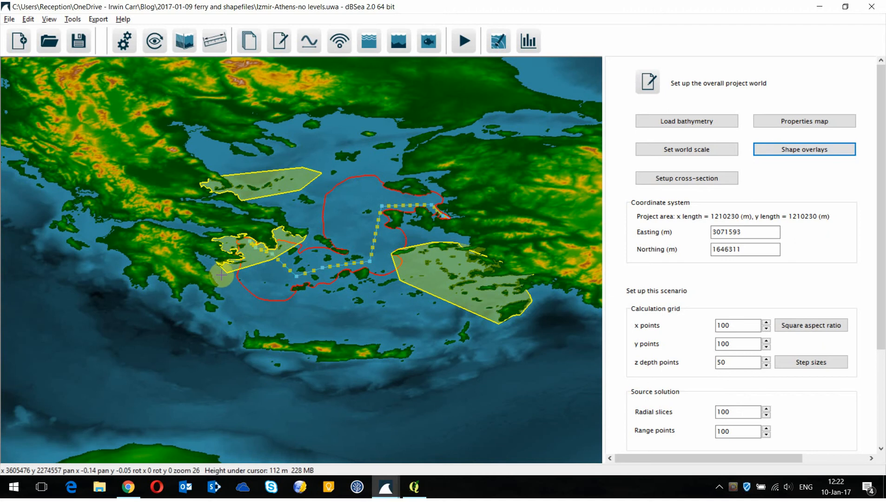
pyautogui.moveTo(237, 276)
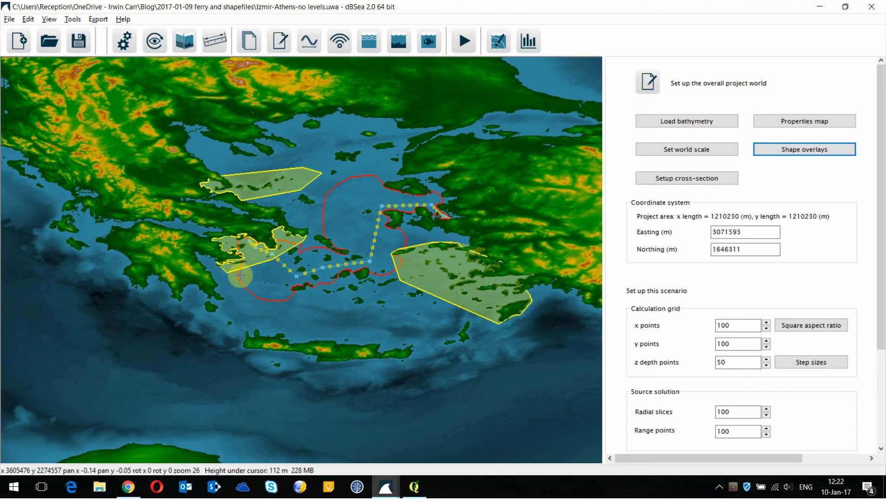
pyautogui.moveTo(238, 288)
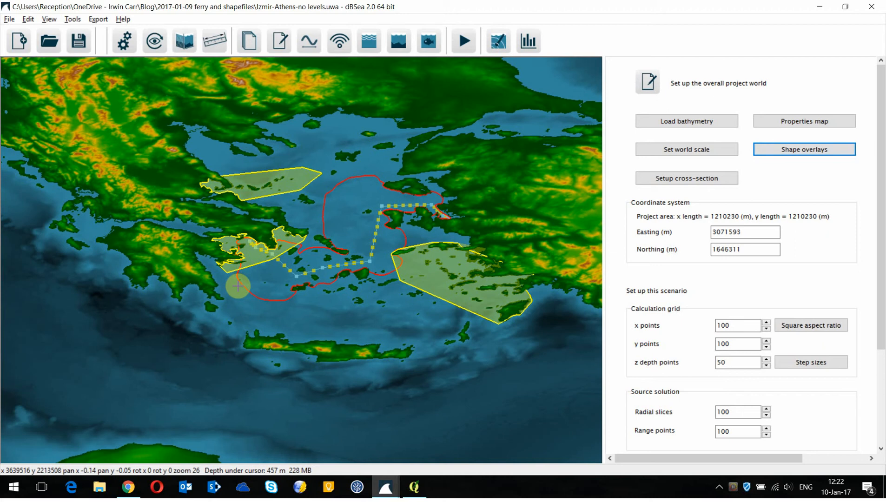
pyautogui.moveTo(110, 37)
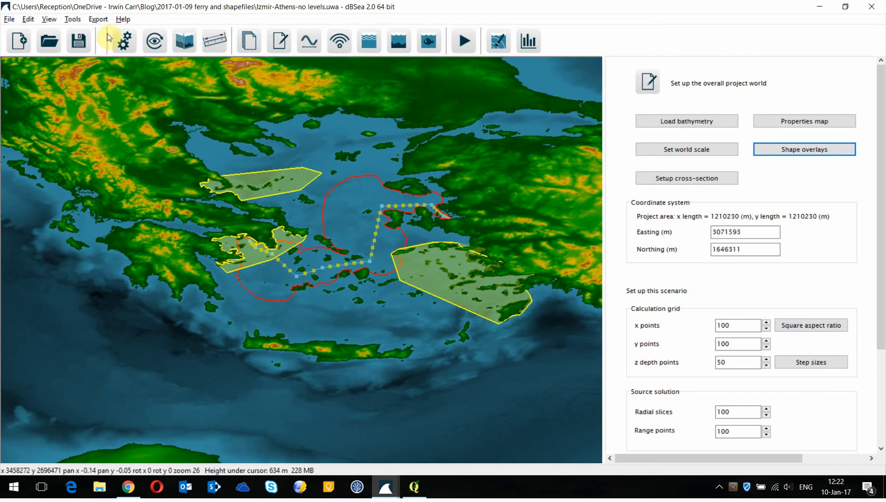
# List the export options, including the exclusion zone as ESRI grid or shapefile.
pyautogui.click(98, 18)
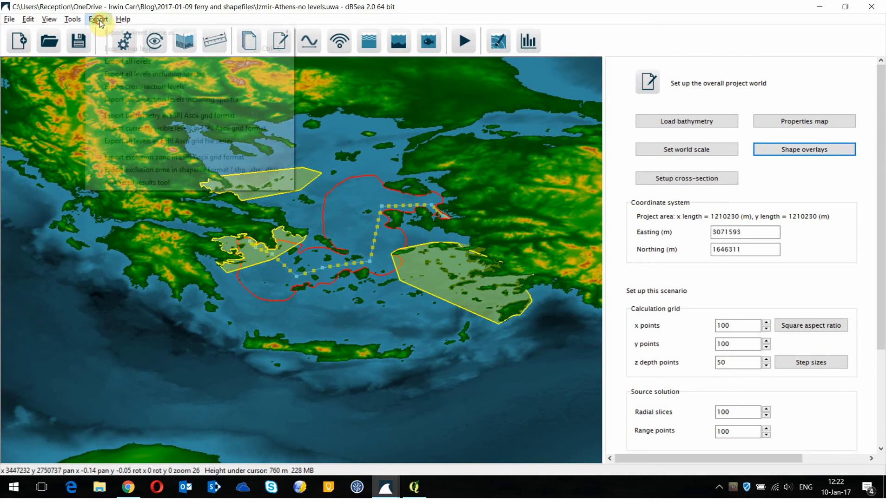
pyautogui.click(98, 18)
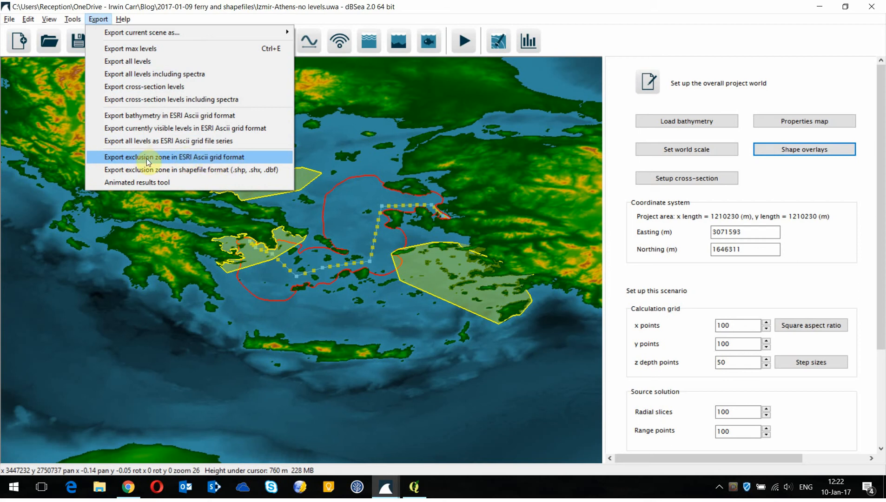
pyautogui.moveTo(153, 170)
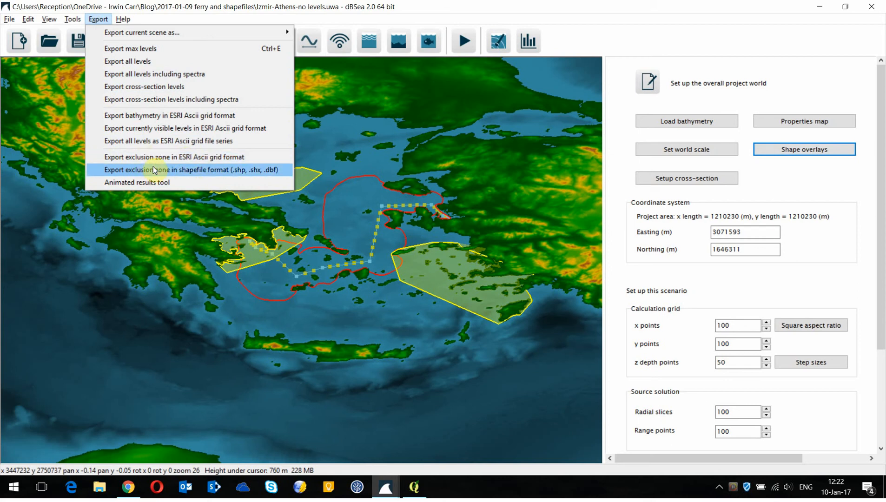
pyautogui.moveTo(226, 163)
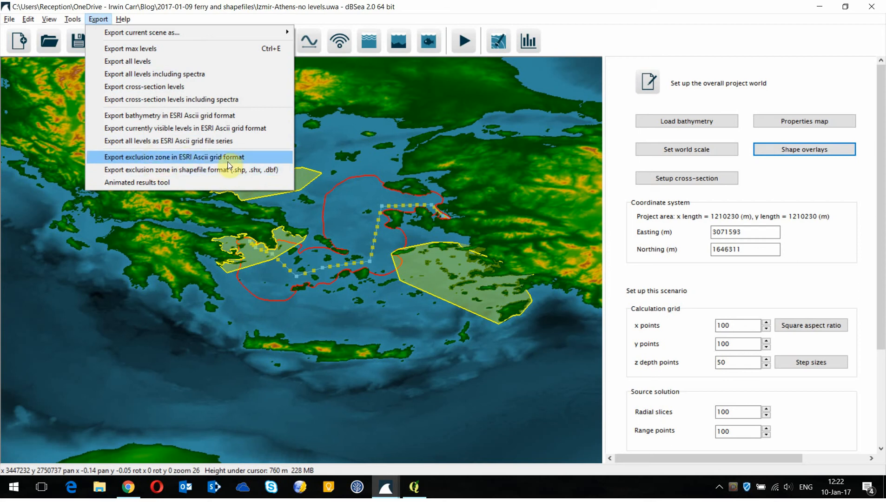
pyautogui.moveTo(412, 487)
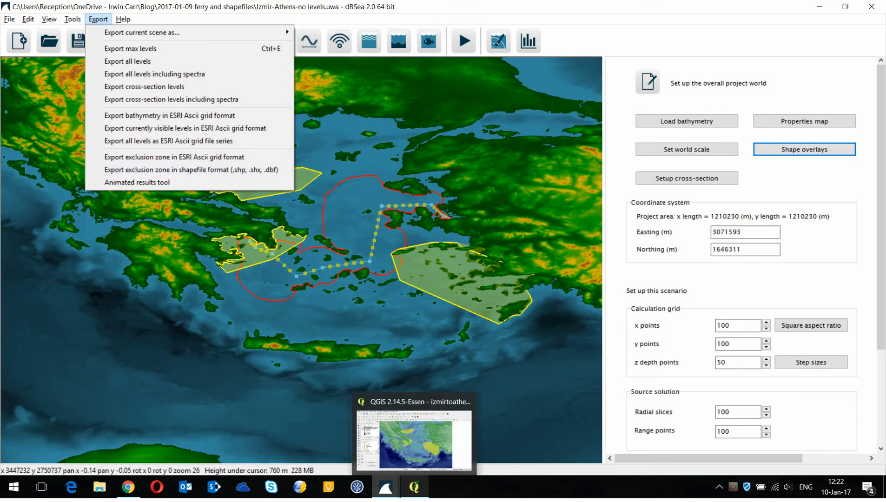
# Switch to QGIS and enable the exported ferry exclusion zone layer in red.
pyautogui.click(415, 438)
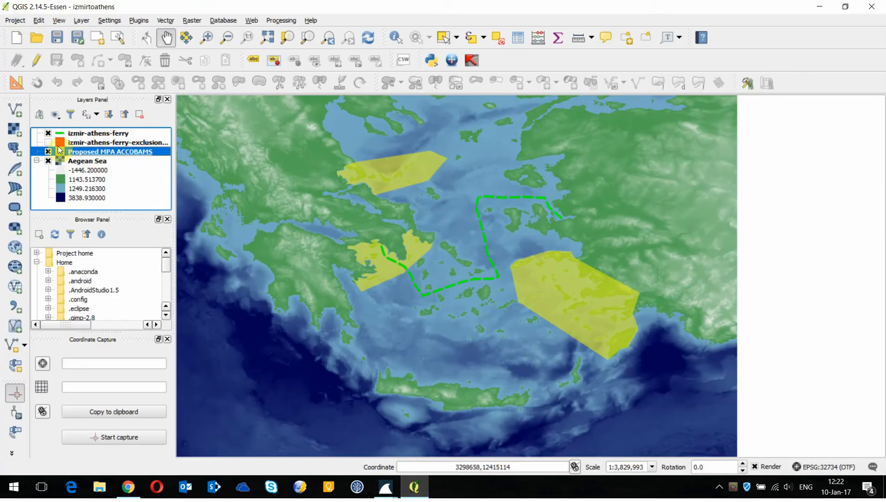
pyautogui.click(48, 142)
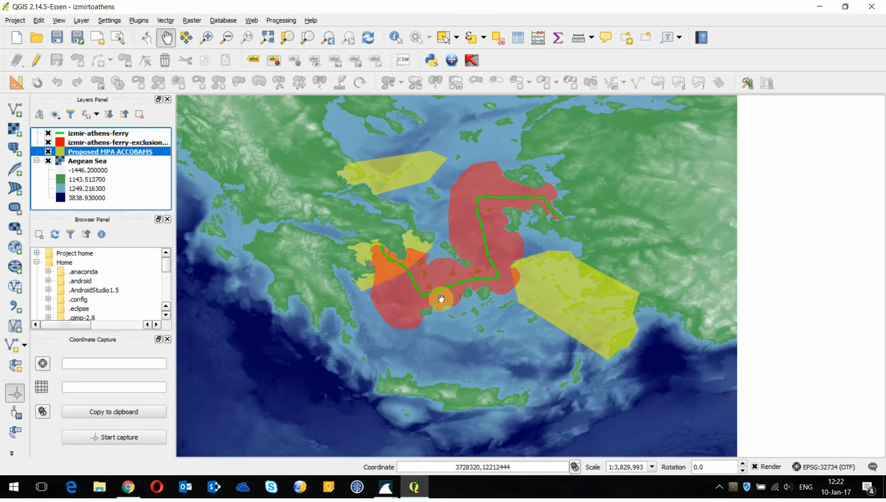
pyautogui.moveTo(549, 269)
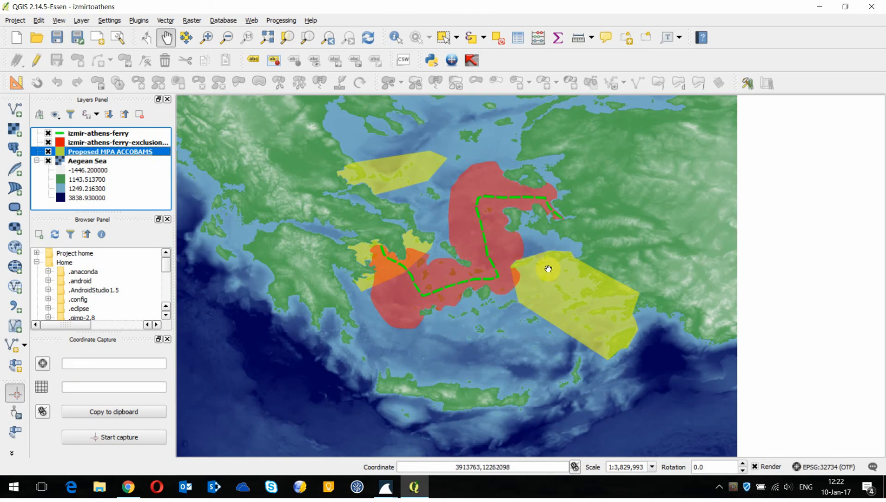